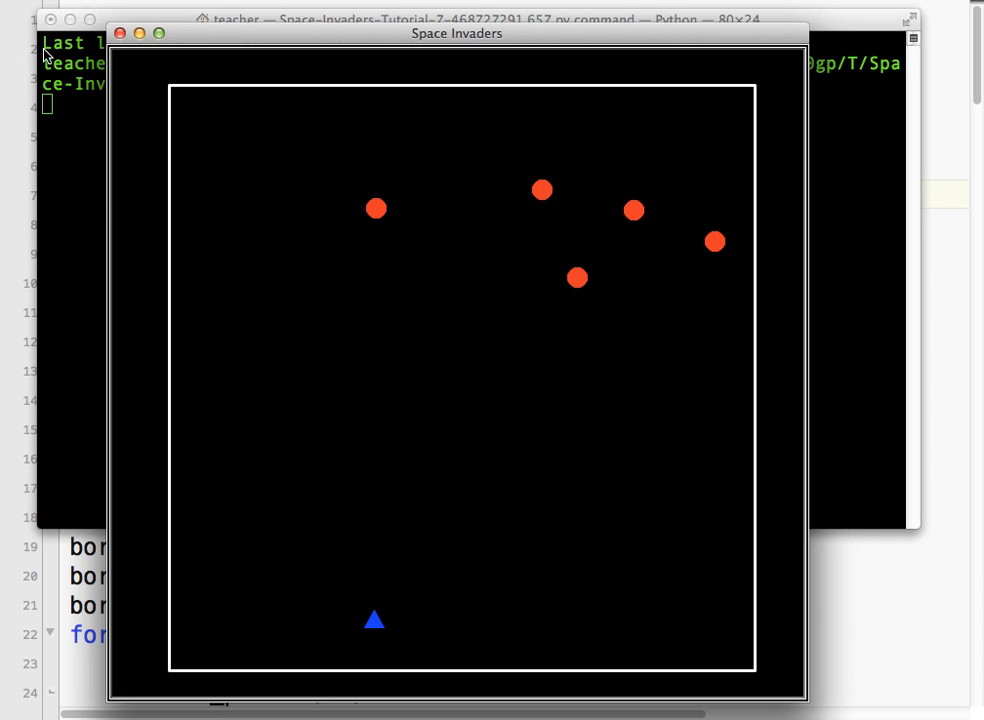
Leave the running Space Invaders window and return to the script in the editor
click(128, 32)
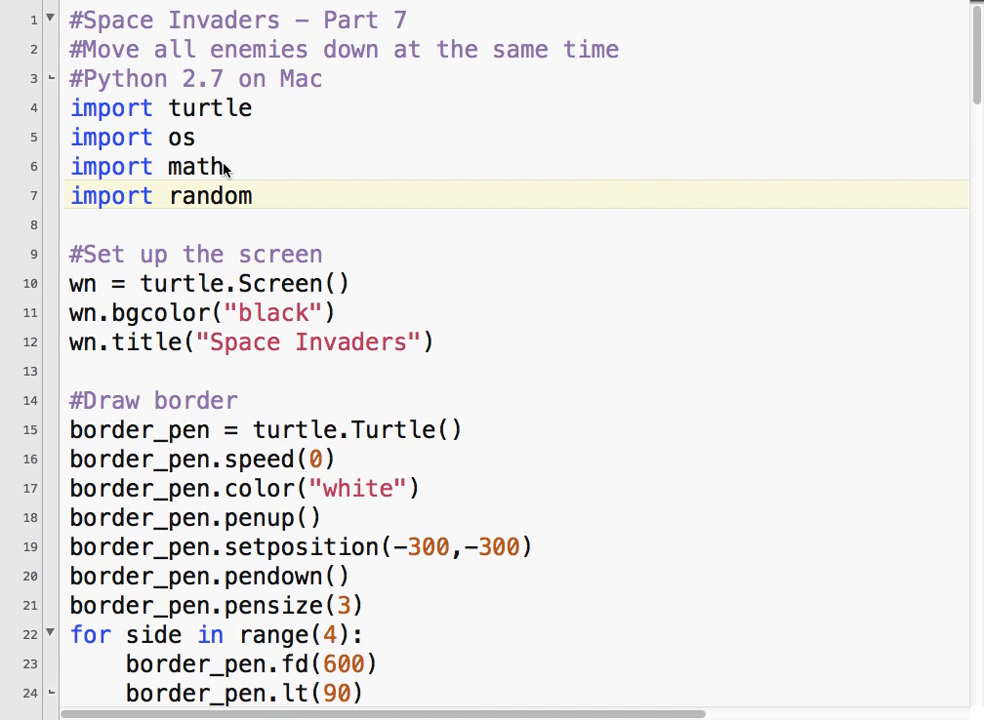
Scroll down to the main loop's enemy movement and wall-boundary logic
scroll(down, 3)
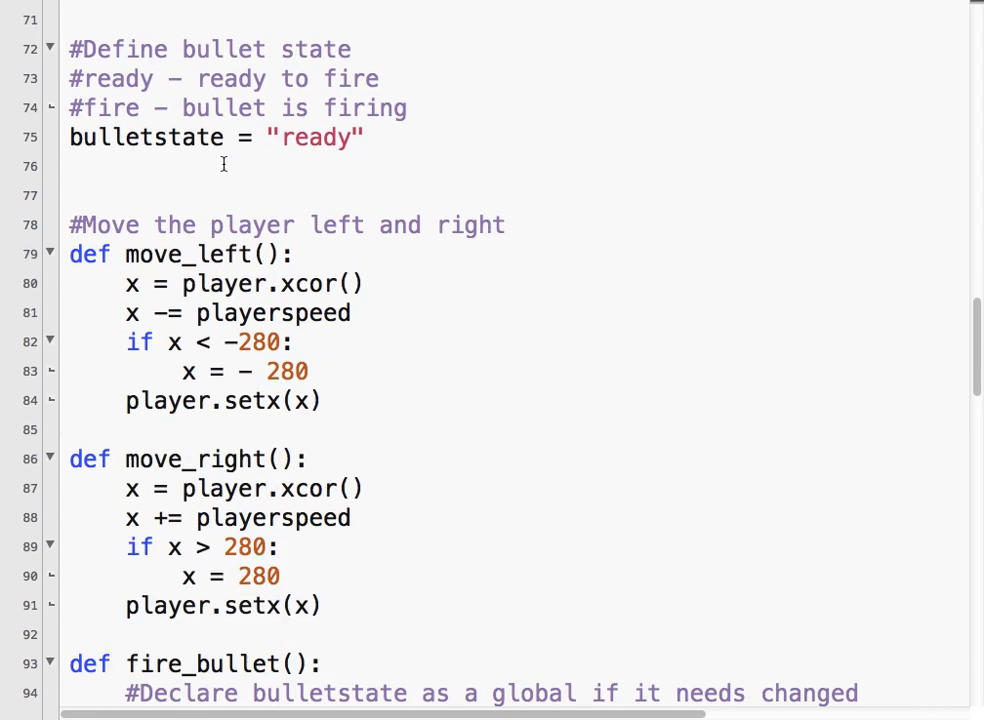
scroll(down, 3)
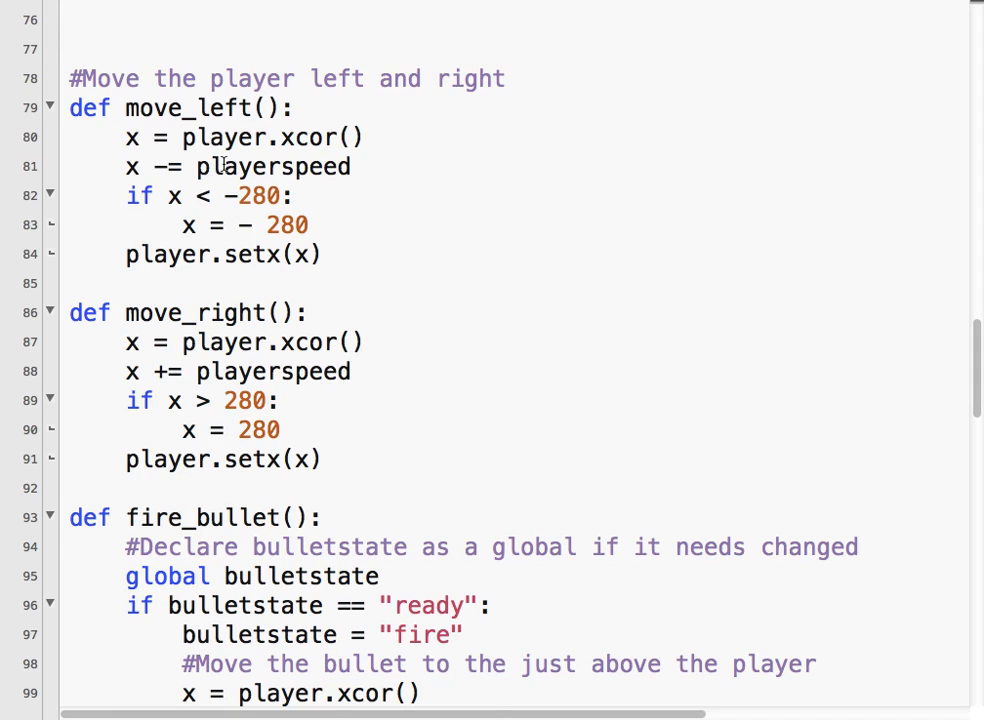
scroll(down, 3)
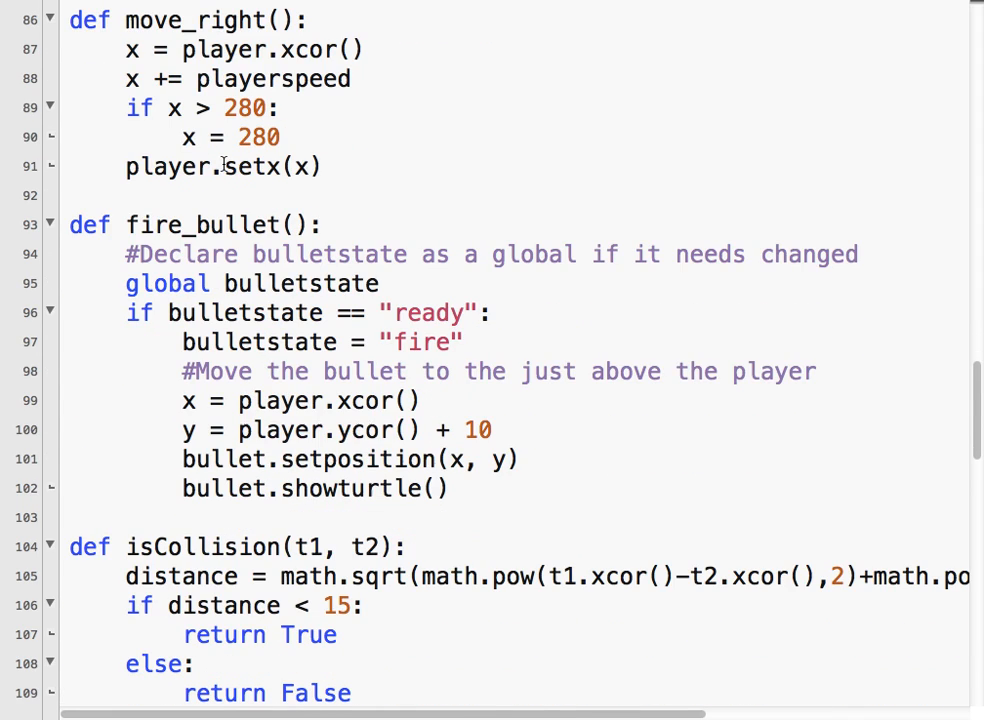
scroll(down, 3)
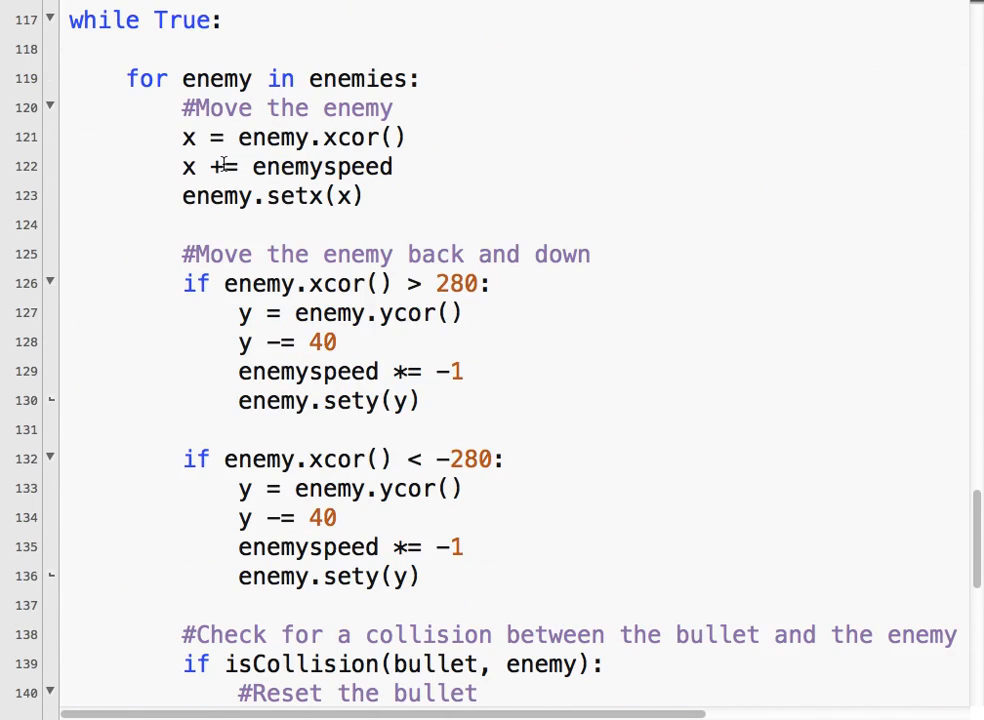
scroll(down, 3)
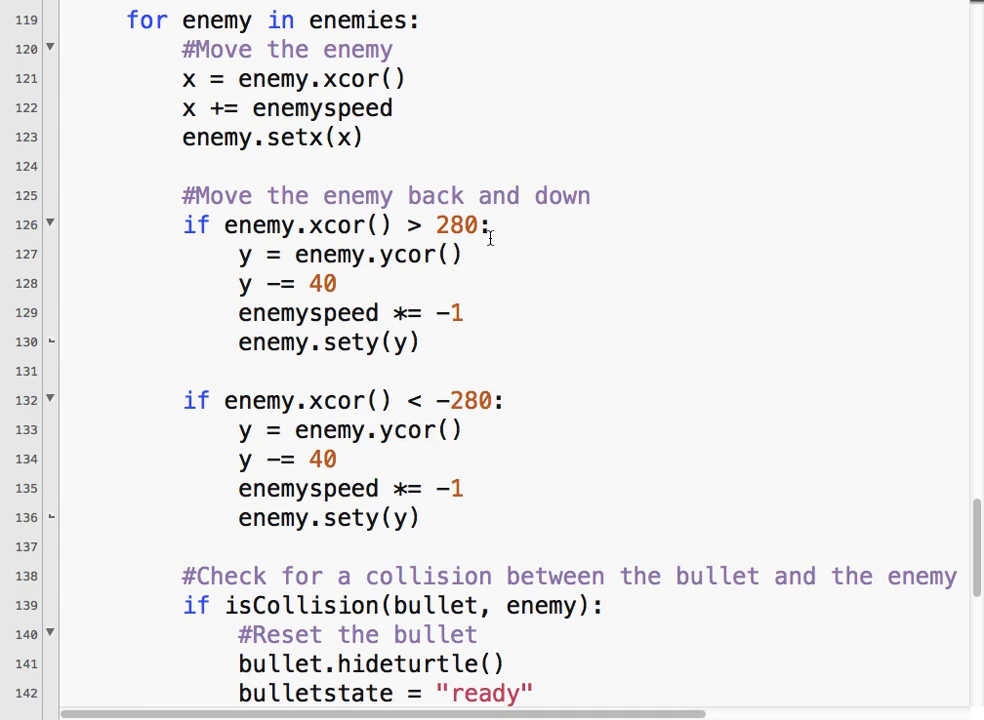
mouse_move(292, 252)
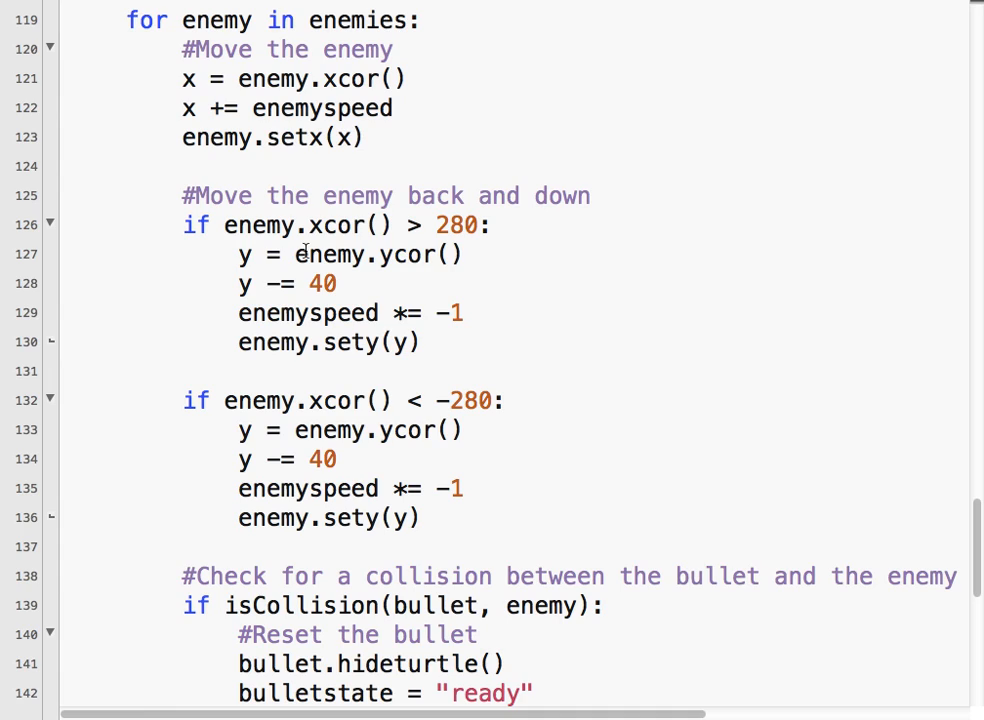
Under 'if enemy.xcor() > 280:' add 'for e in enemies:' and indent the y-drop lines inside it
click(500, 224)
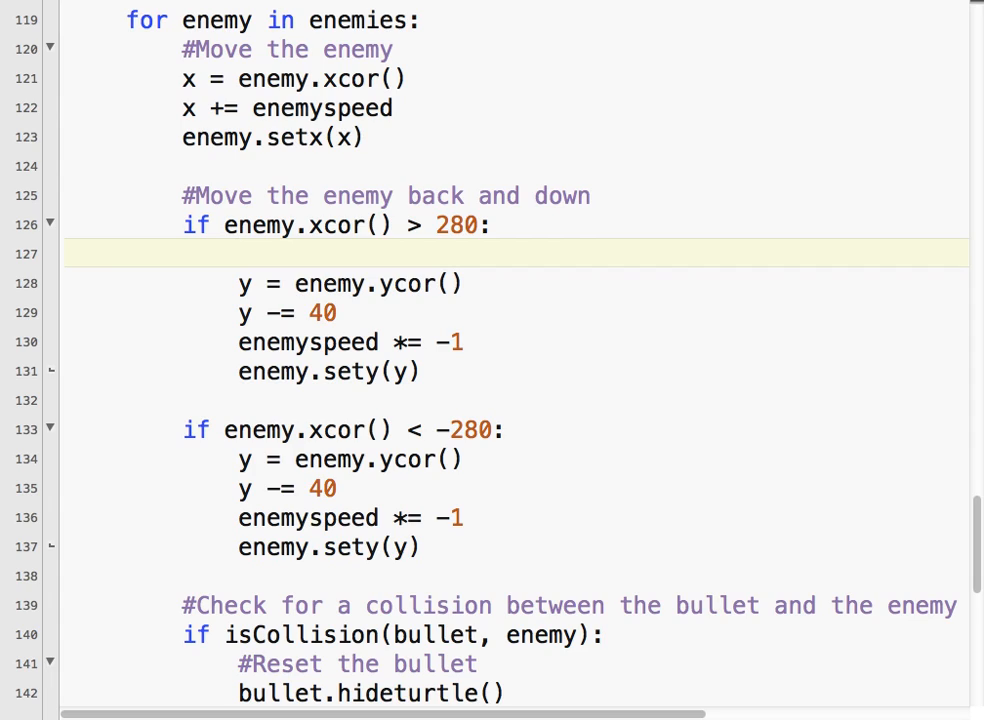
text(for)
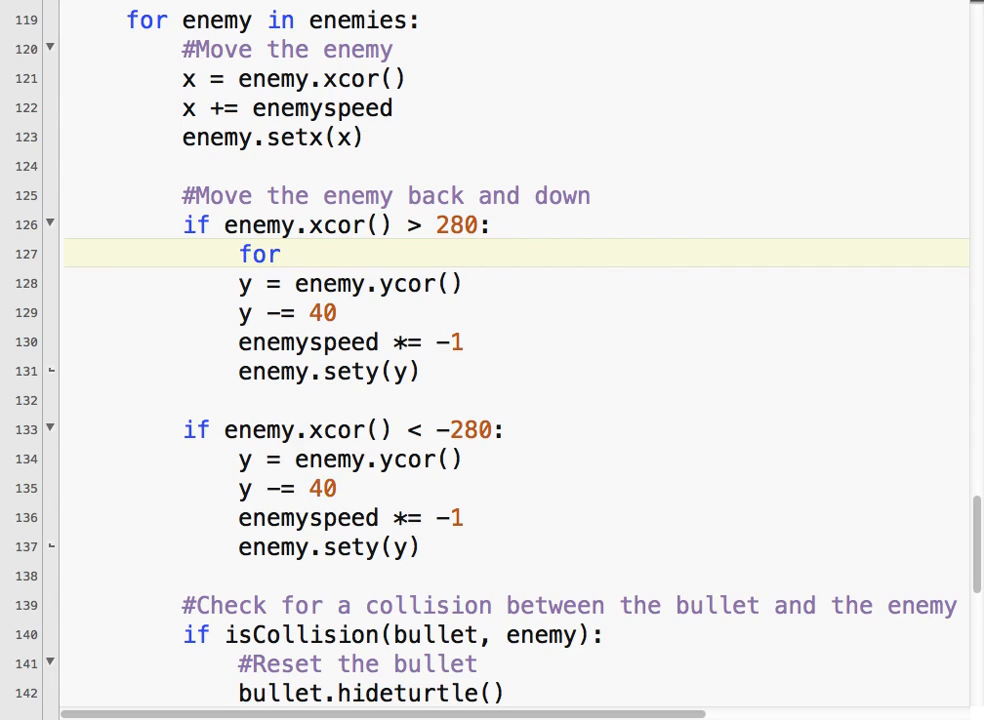
text(e in)
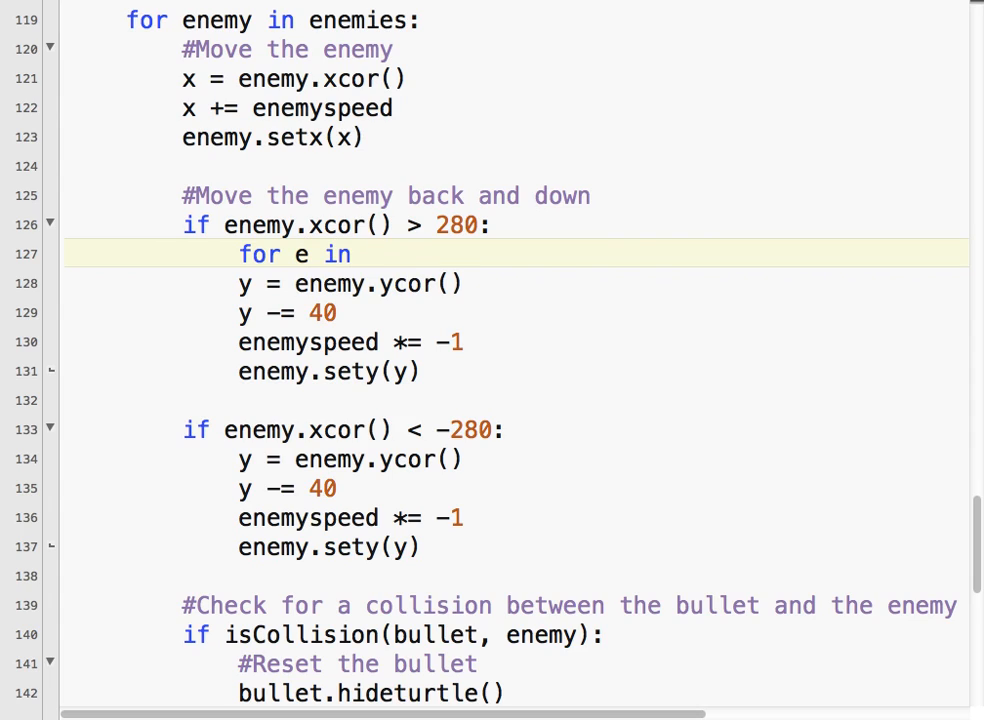
text(enemies:)
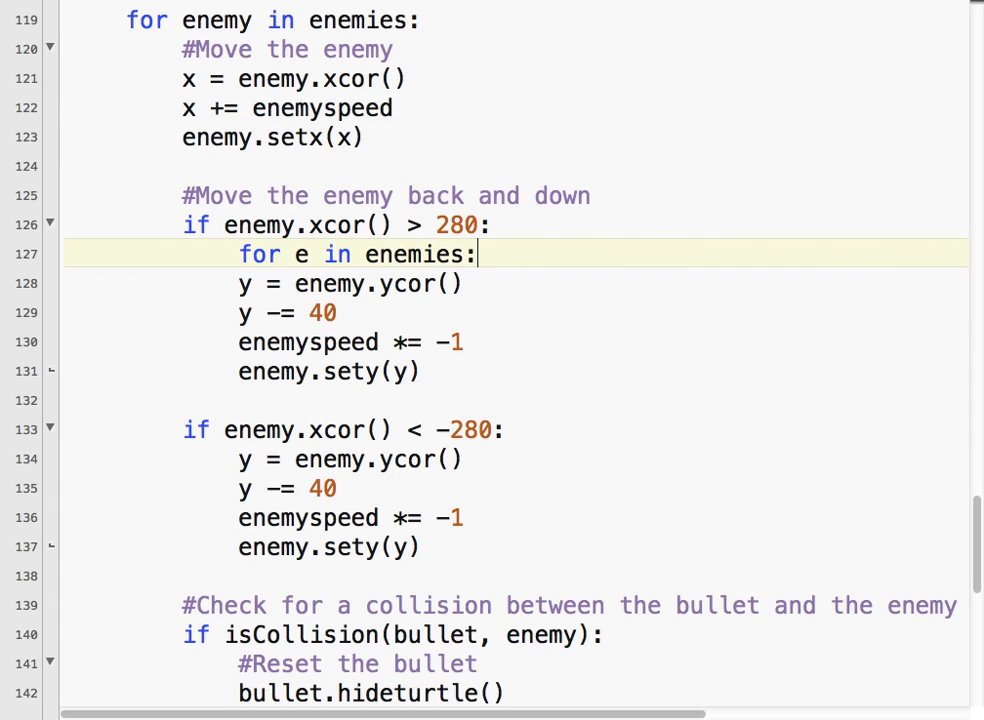
click(272, 284)
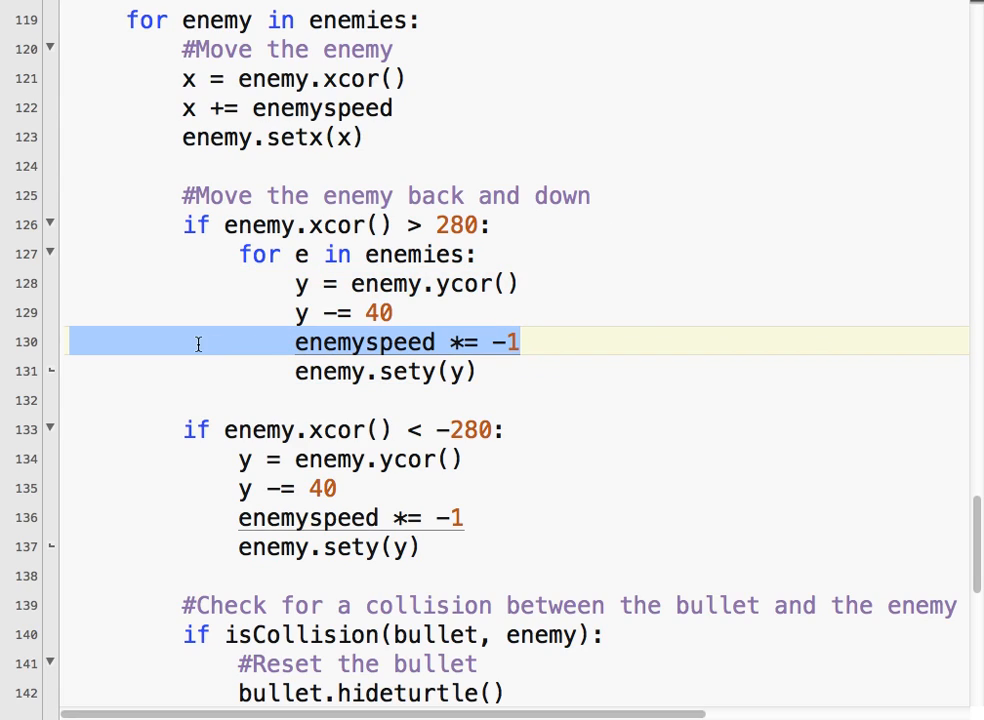
Move 'enemyspeed *= -1' out of the right-wall loop so it runs once after it
click(520, 340)
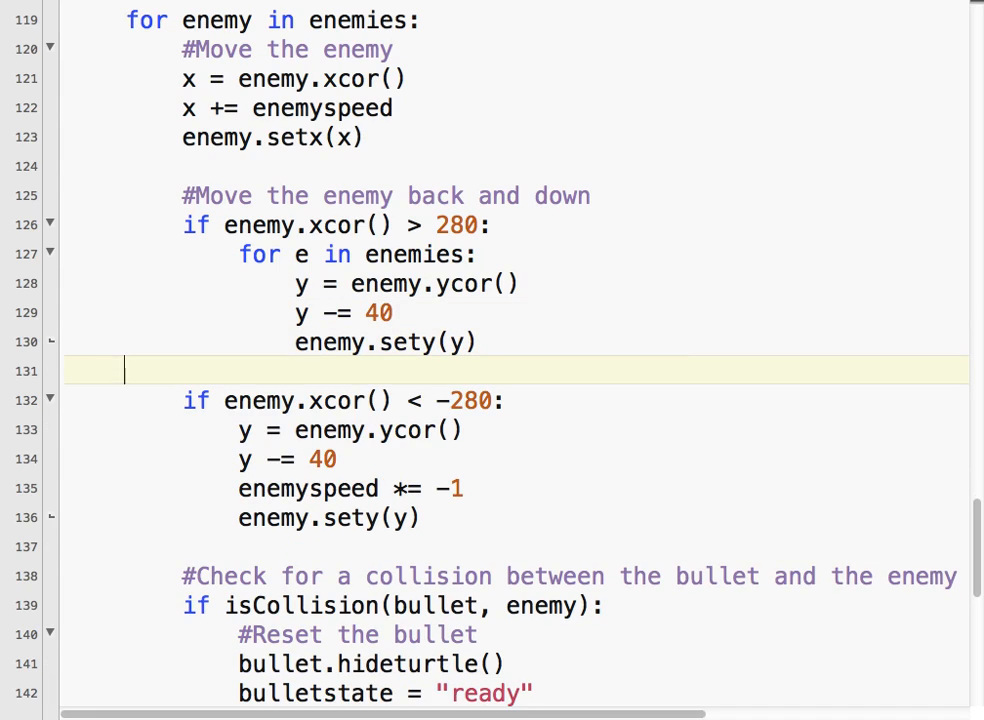
text(enemyspeed *= -1)
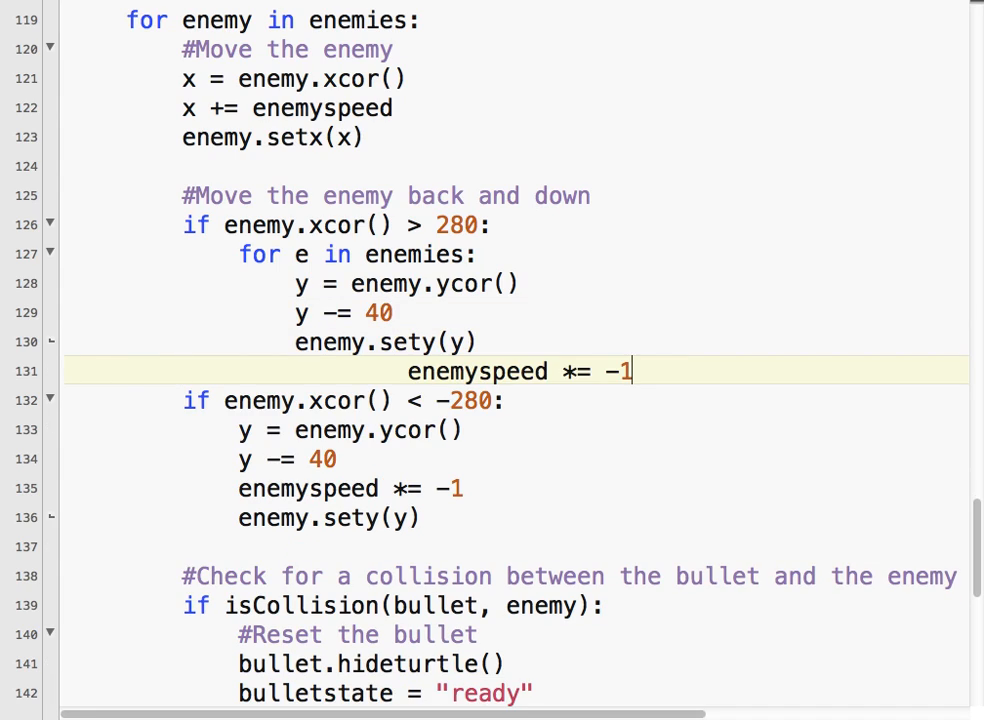
click(448, 370)
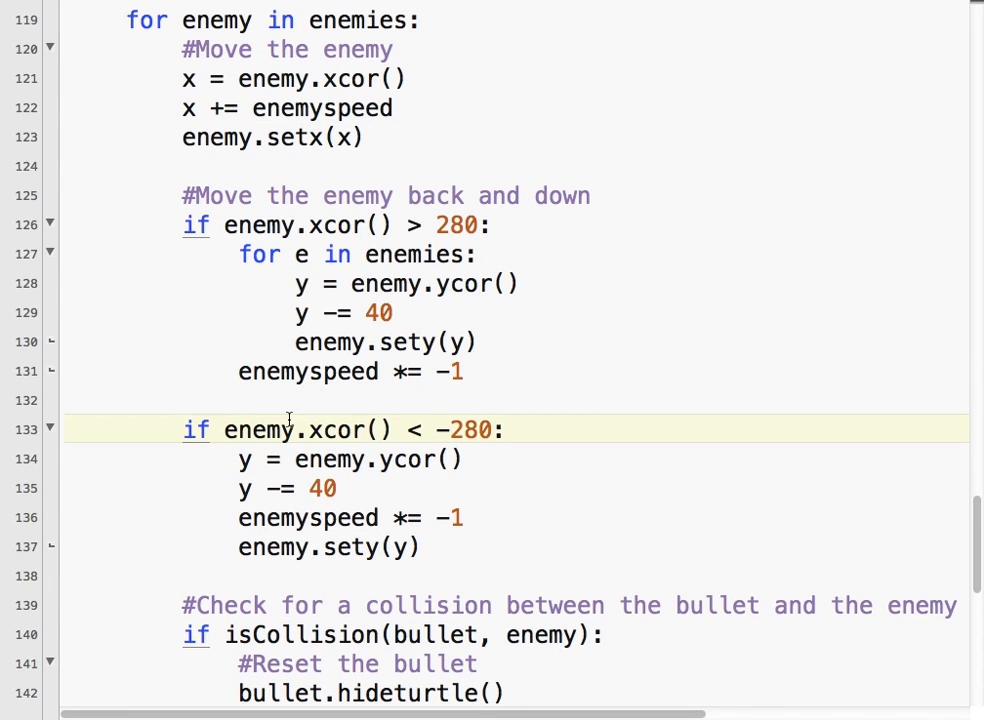
mouse_move(510, 430)
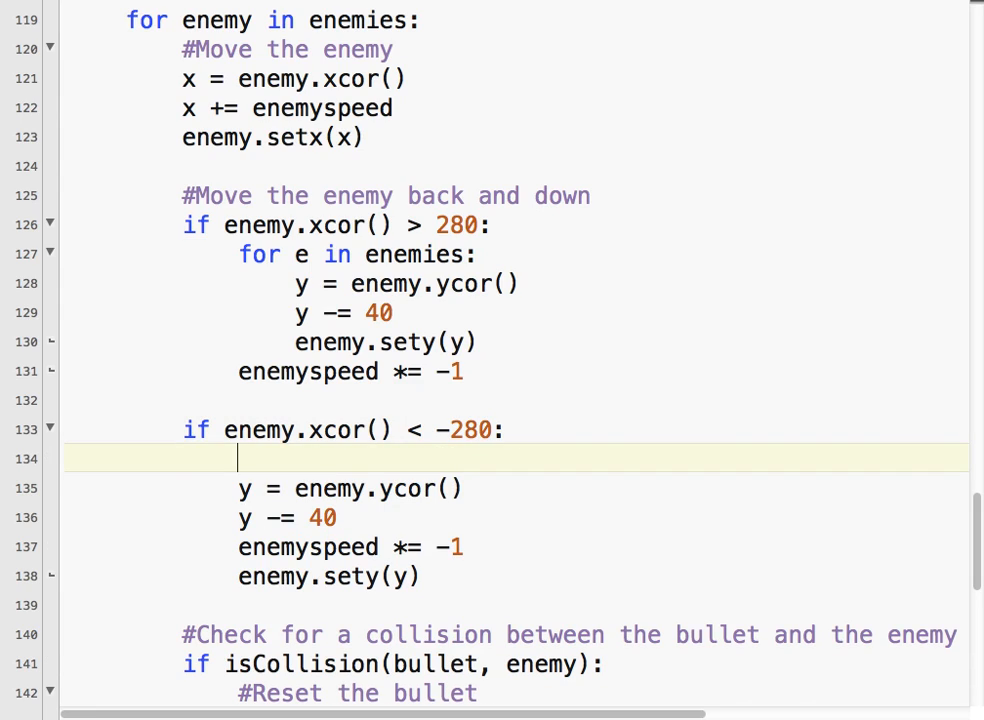
Under 'if enemy.xcor() < -280:' add 'for e in enemies:' and retype 'enemyspeed *= -1' after the loop
text(for e in e)
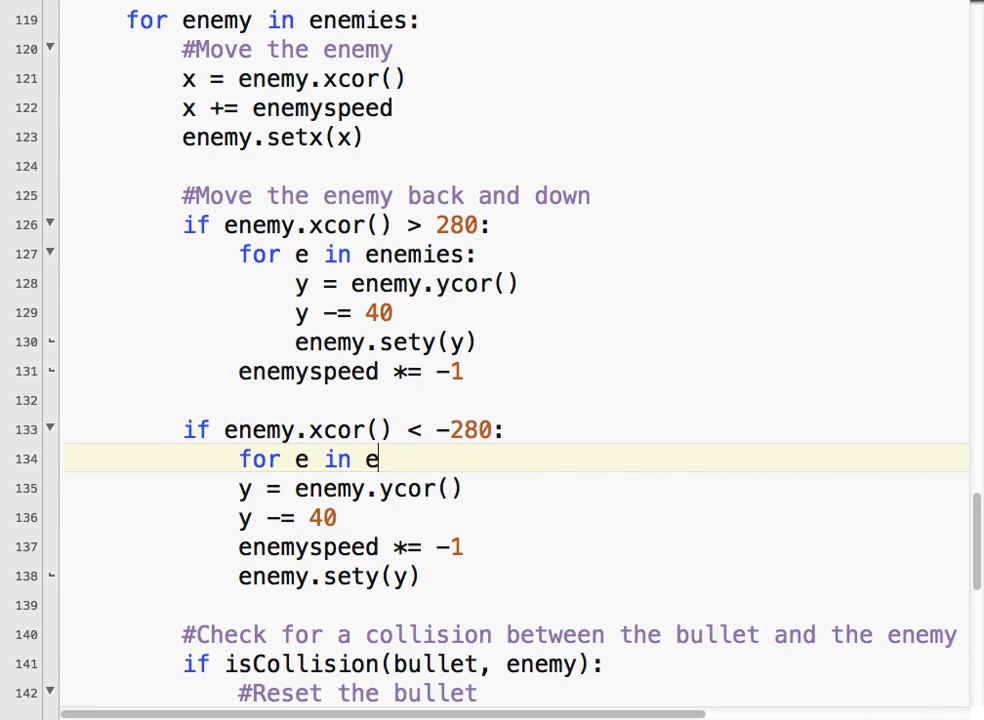
text(nemies:)
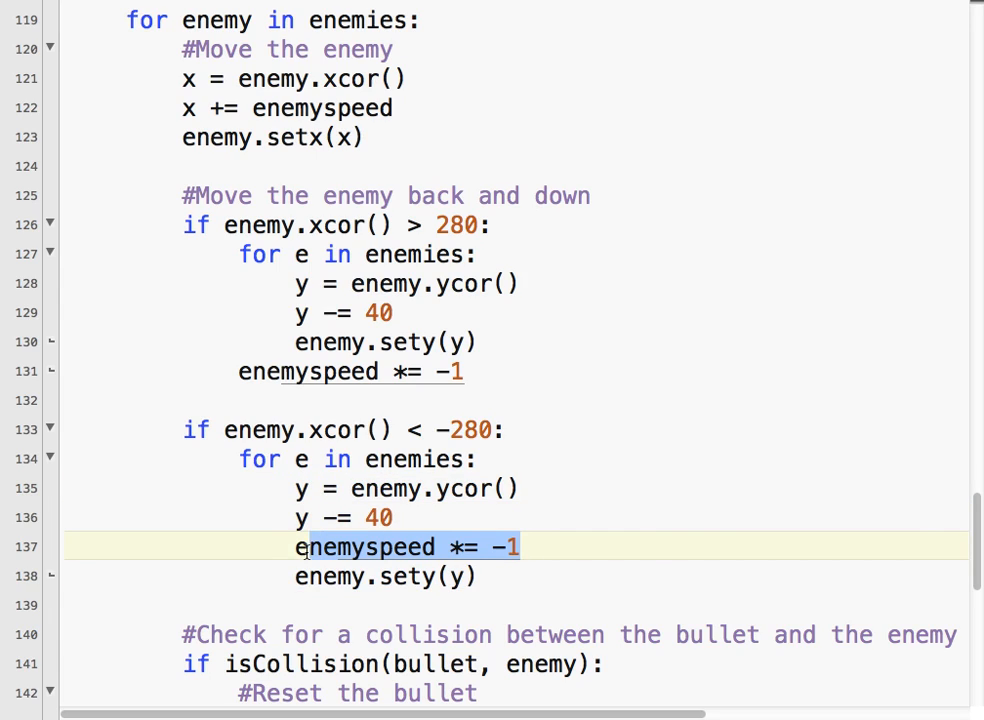
key(Delete)
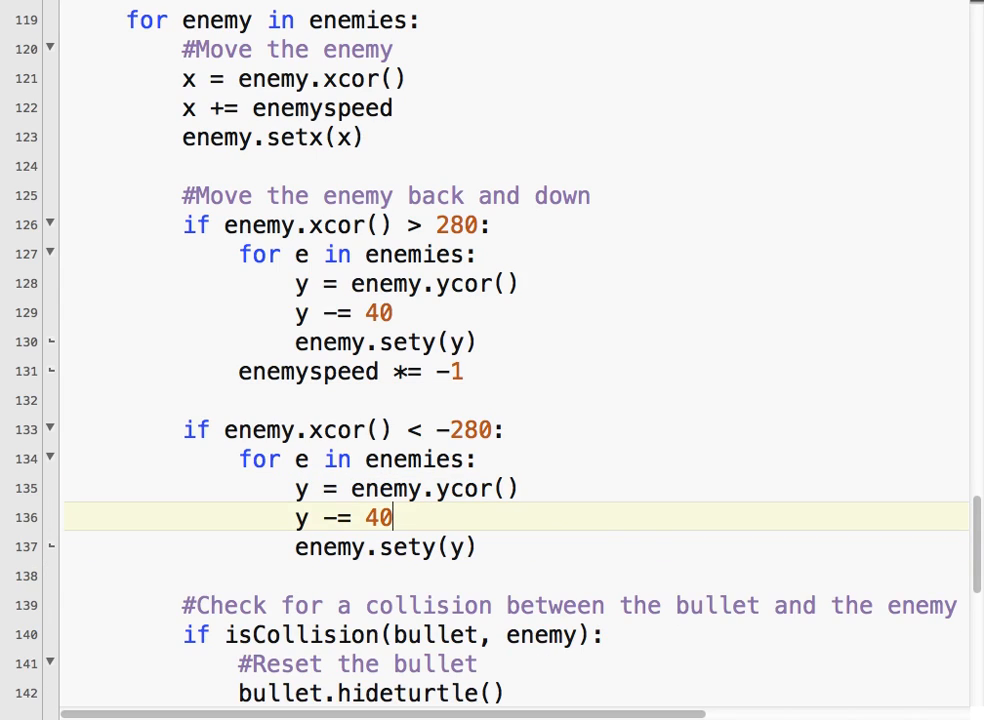
key(enter)
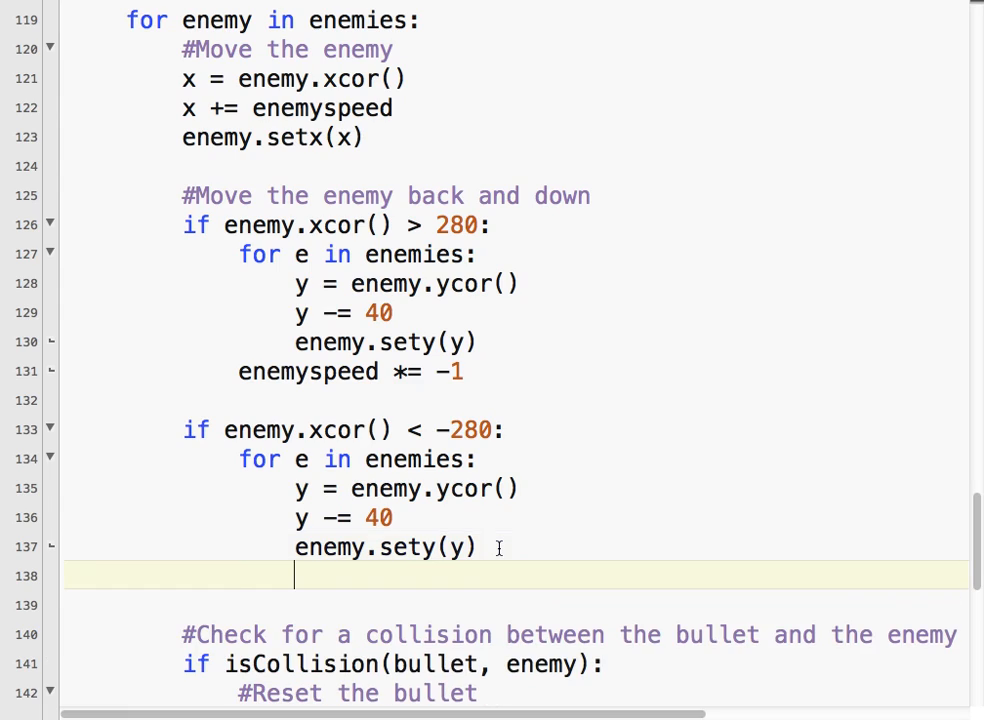
text(enemyspeed *= -1)
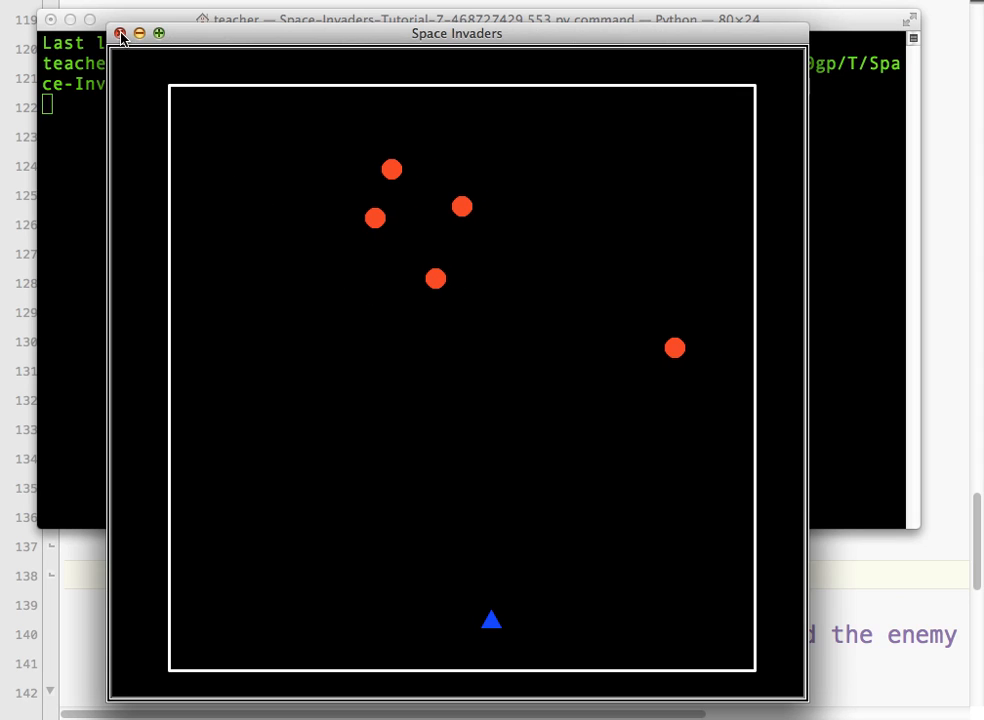
Close the Space Invaders test run and return to the editor
click(120, 32)
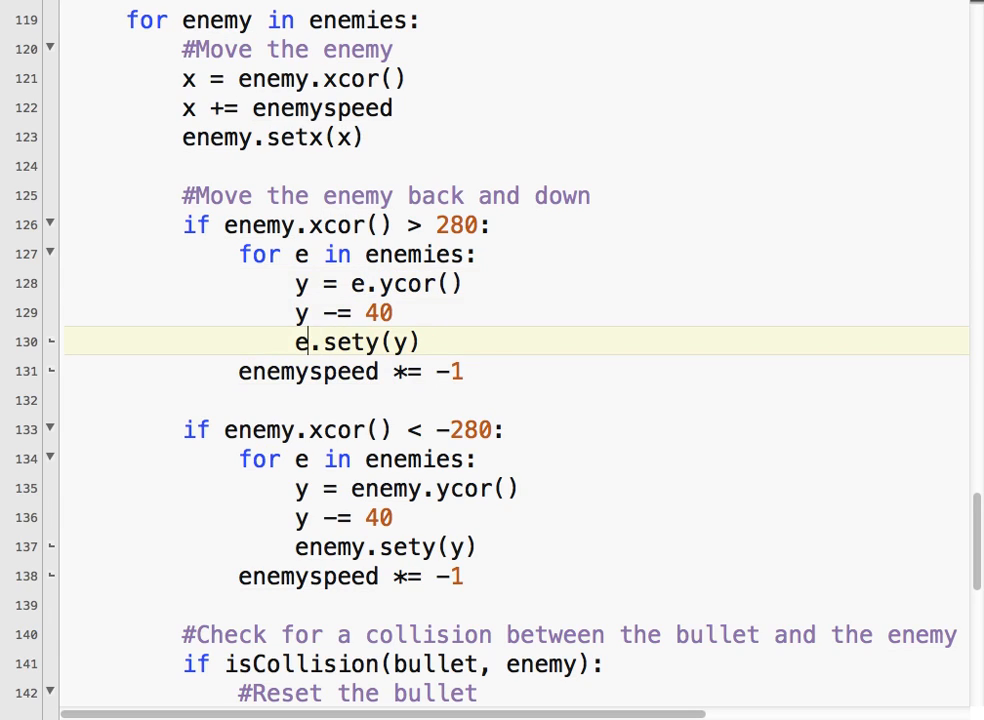
Replace 'enemy' with 'e' in the left-wall loop's ycor and sety lines
click(296, 488)
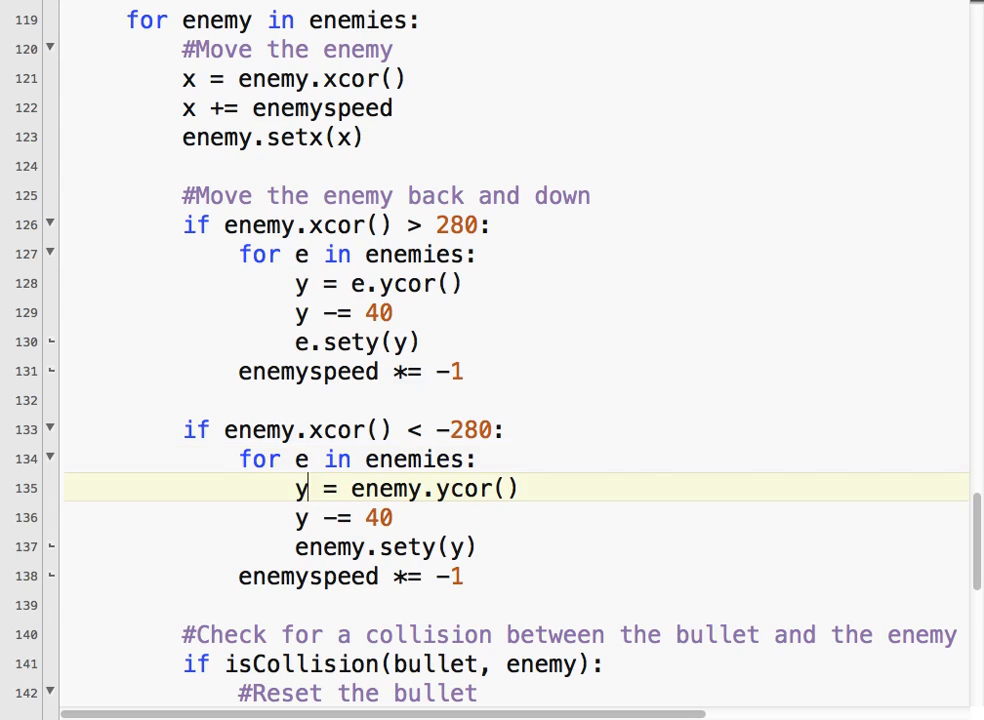
double_click(384, 488)
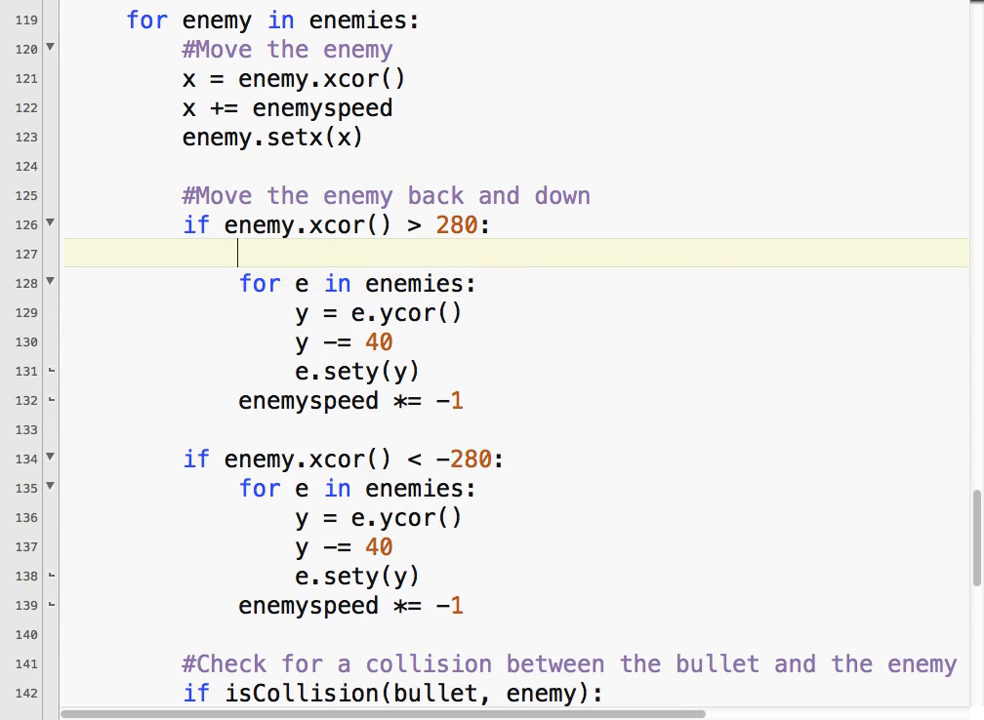
Add '#Move all enemies down' and '#Change enemy direction' comments to the right-wall block
text(#Move all en)
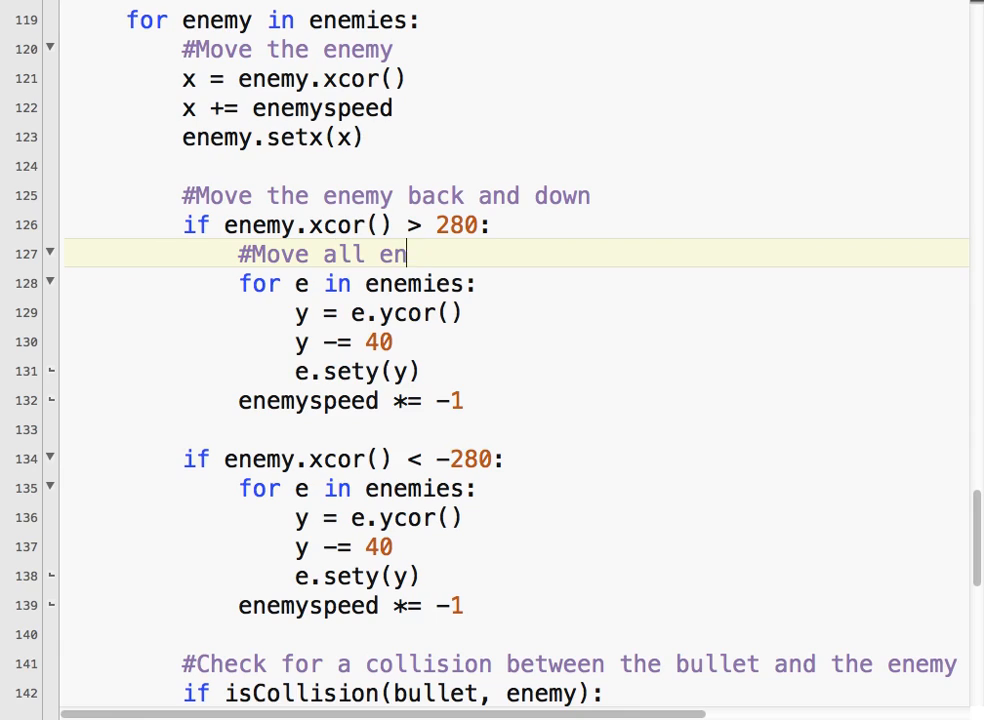
text(emies down)
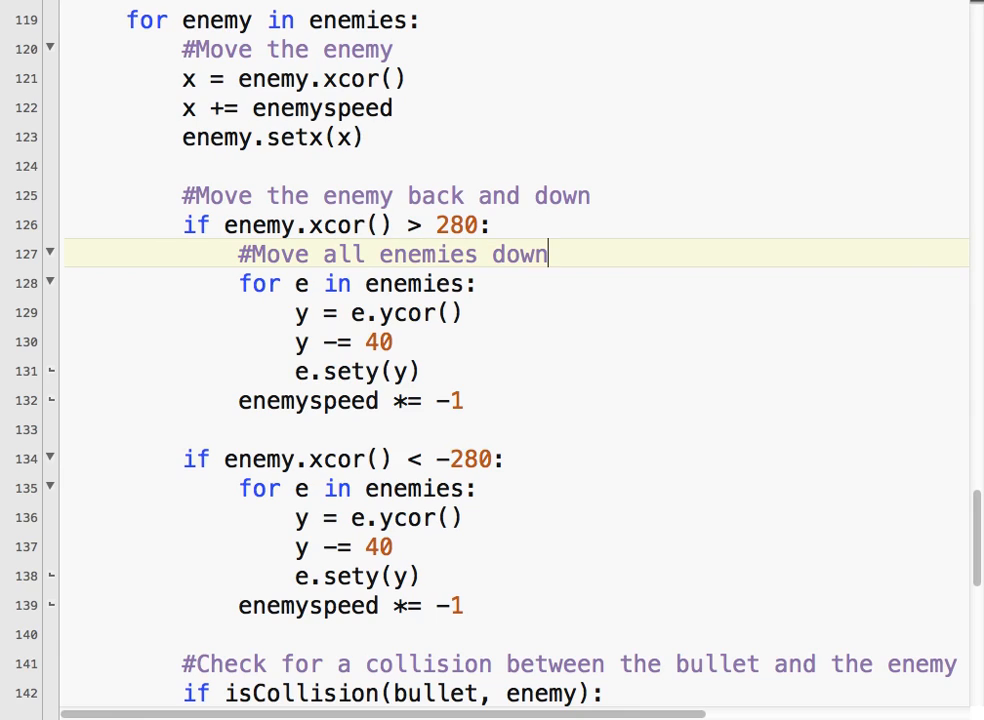
key(enter)
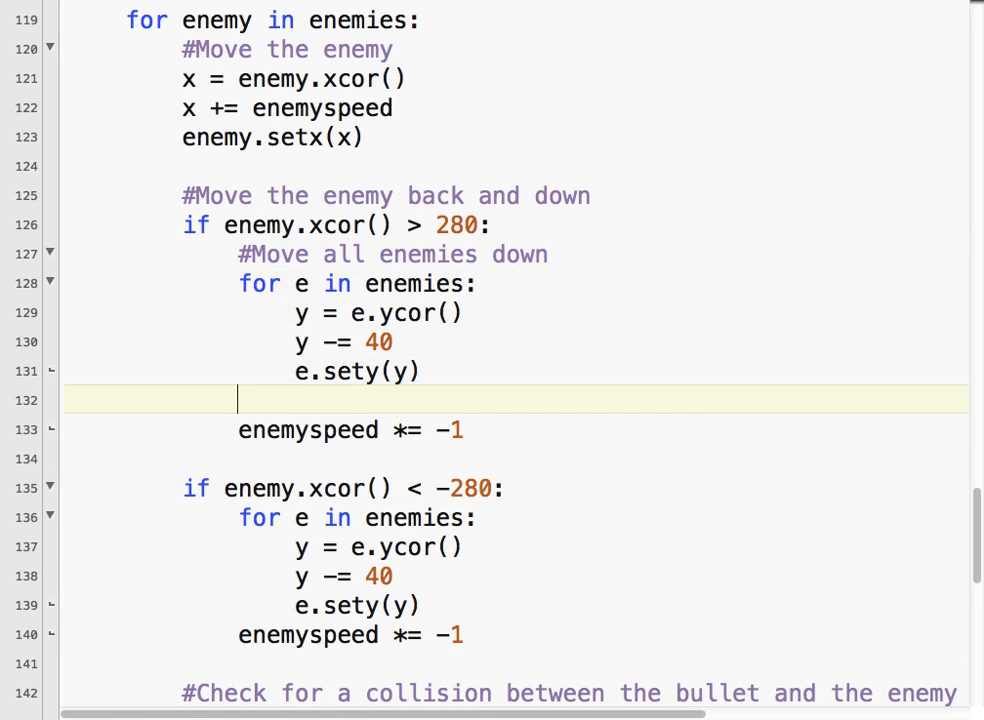
text(#Chan)
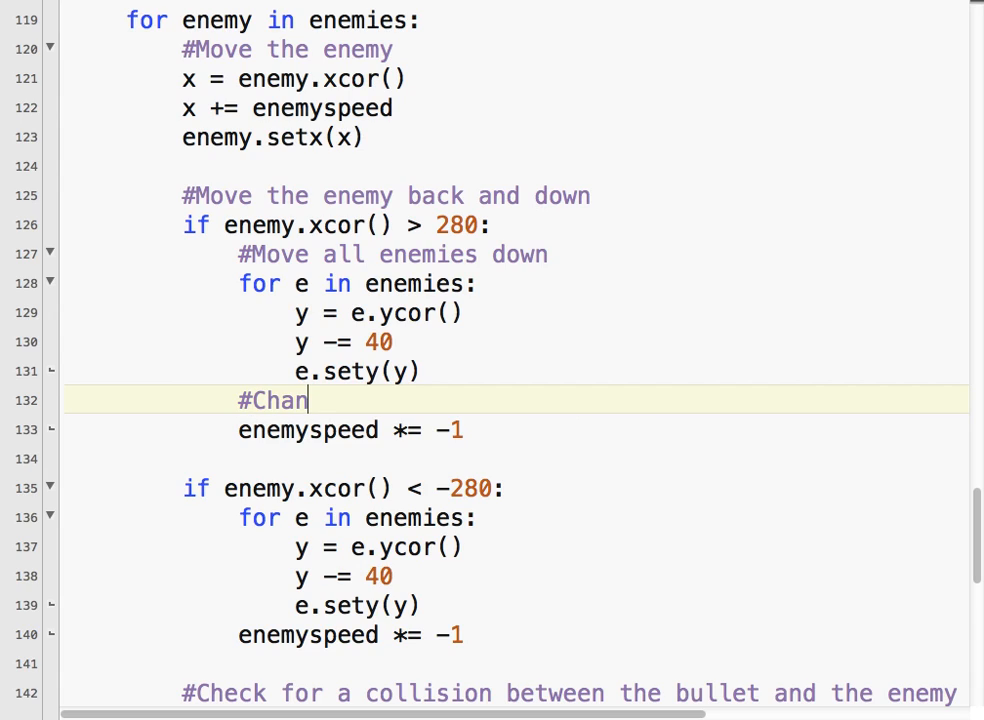
text(ge enemy di)
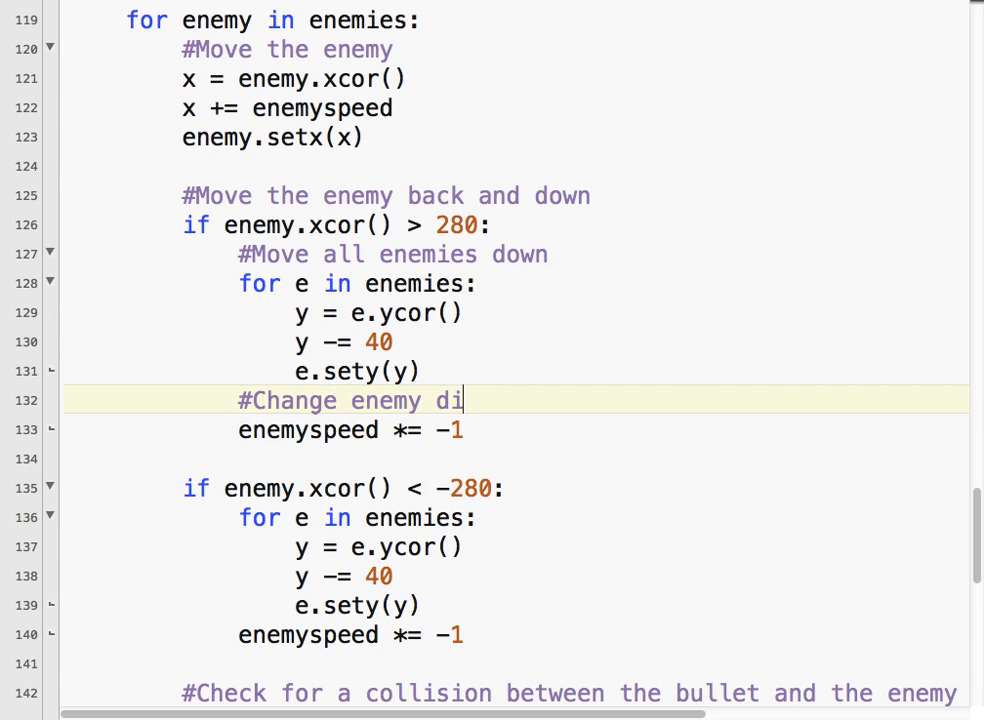
text(rection)
text(#)
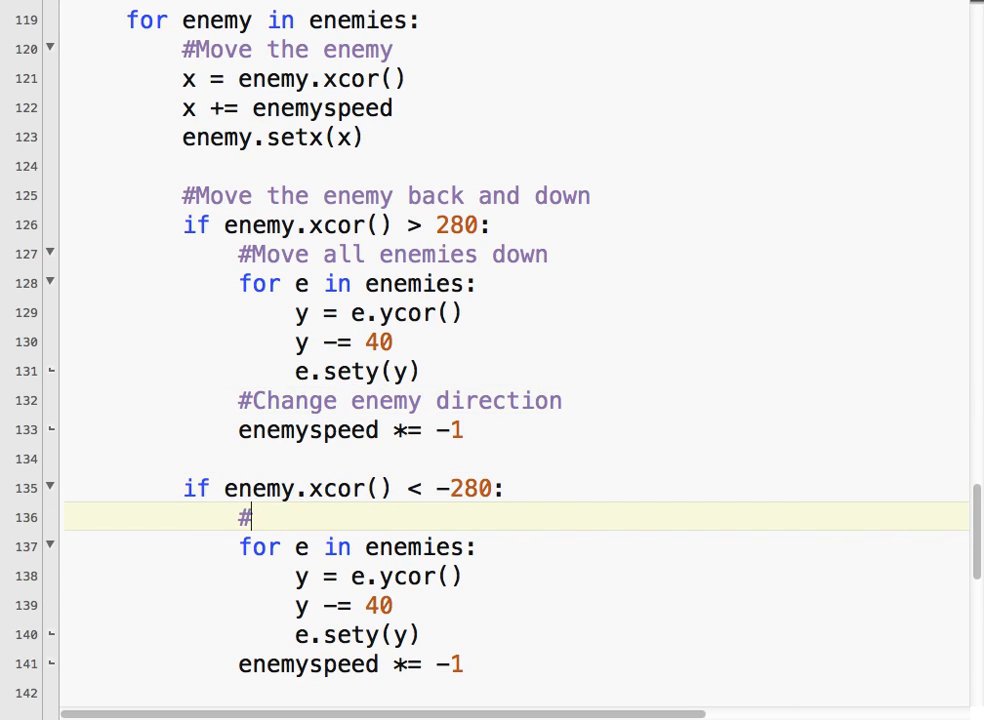
Add '#Move all enemies down' and '#Change enemy direction' comments to the left-wall block
text(Move all enem)
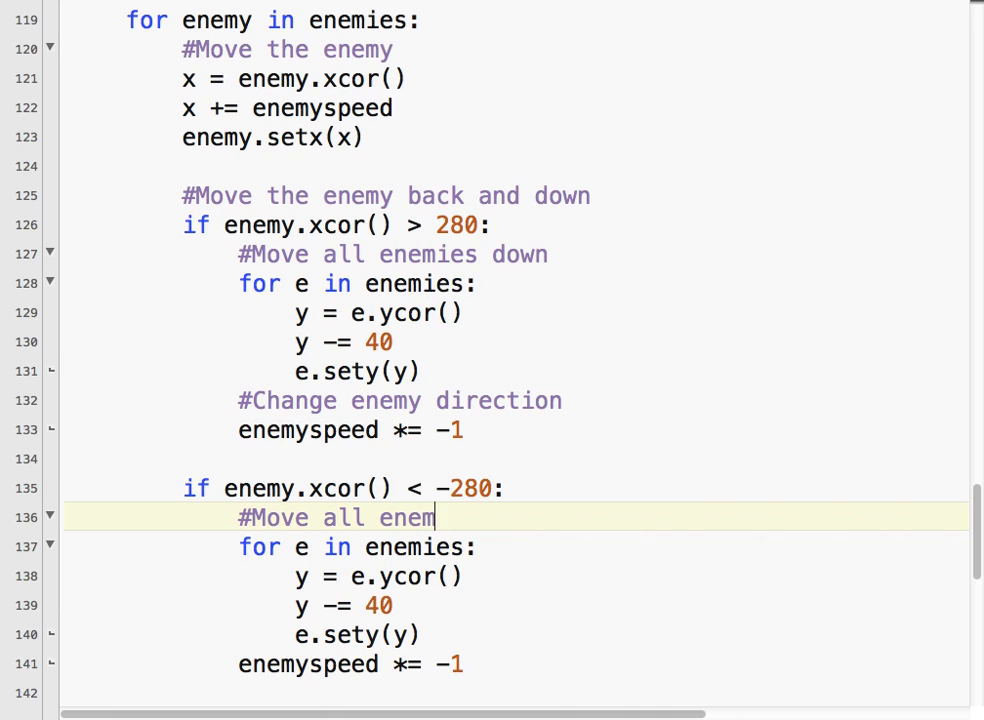
text(ies down)
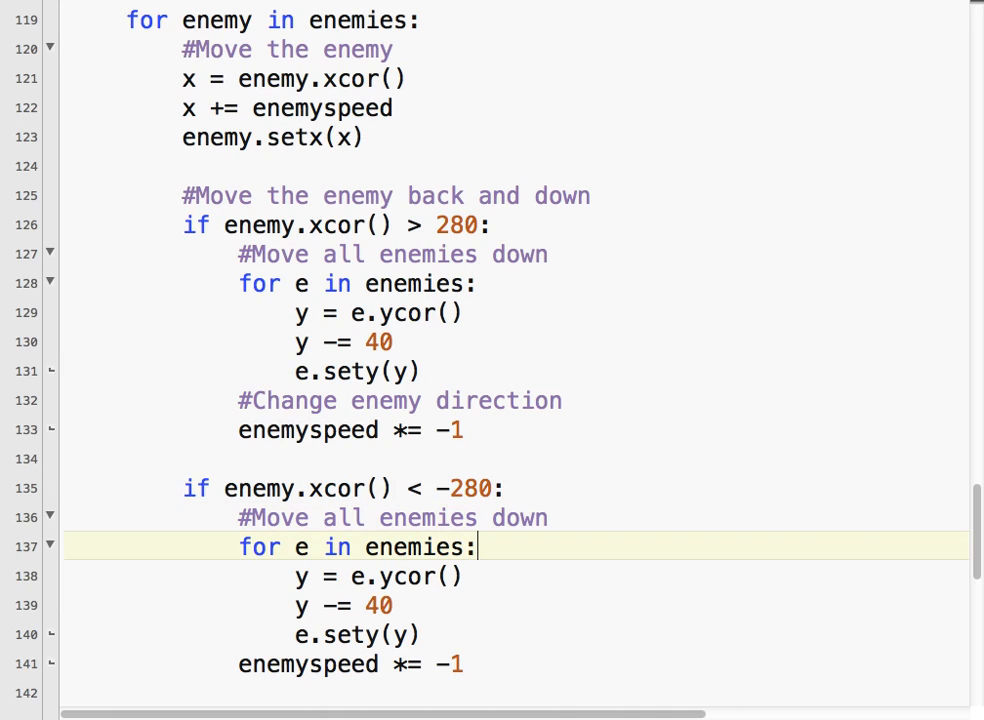
key(Enter)
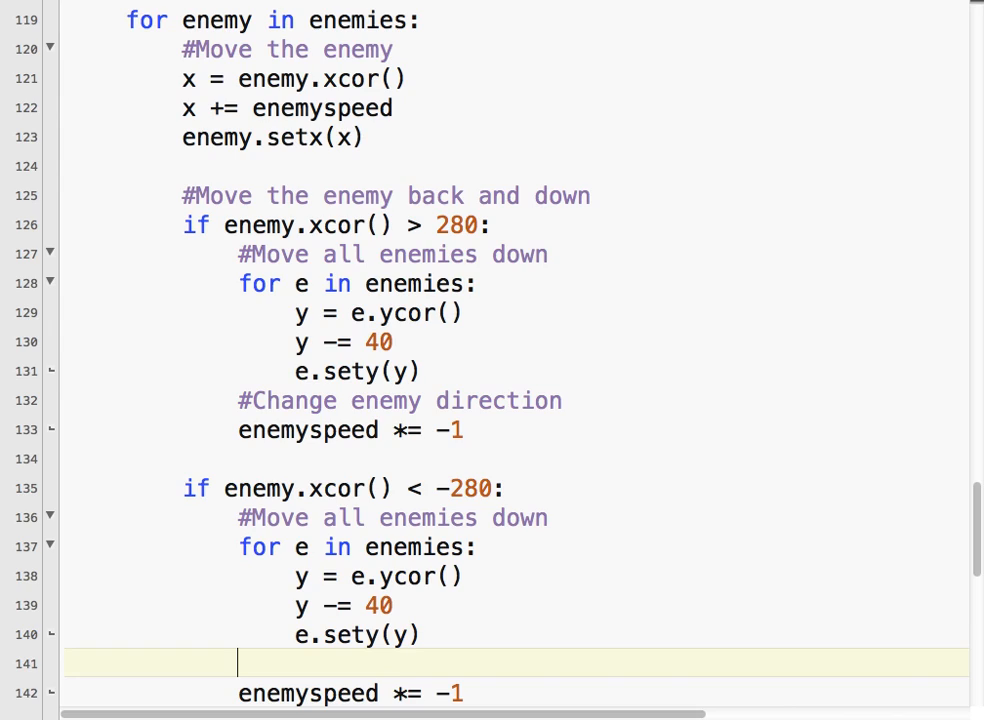
text(#Change e)
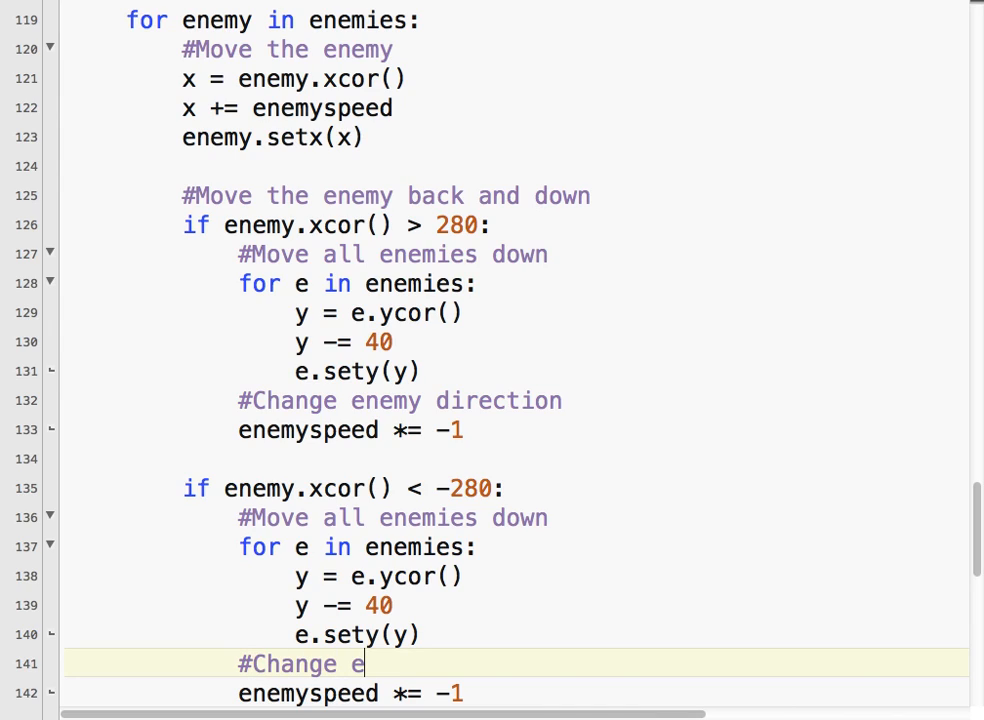
text(nemy direct)
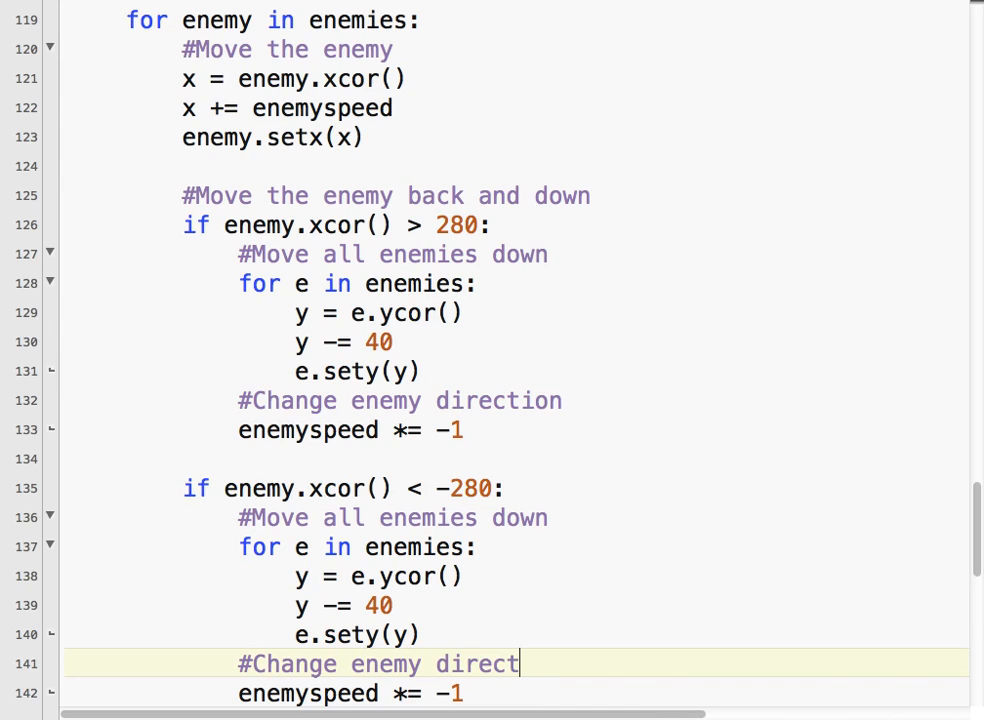
text(ion)
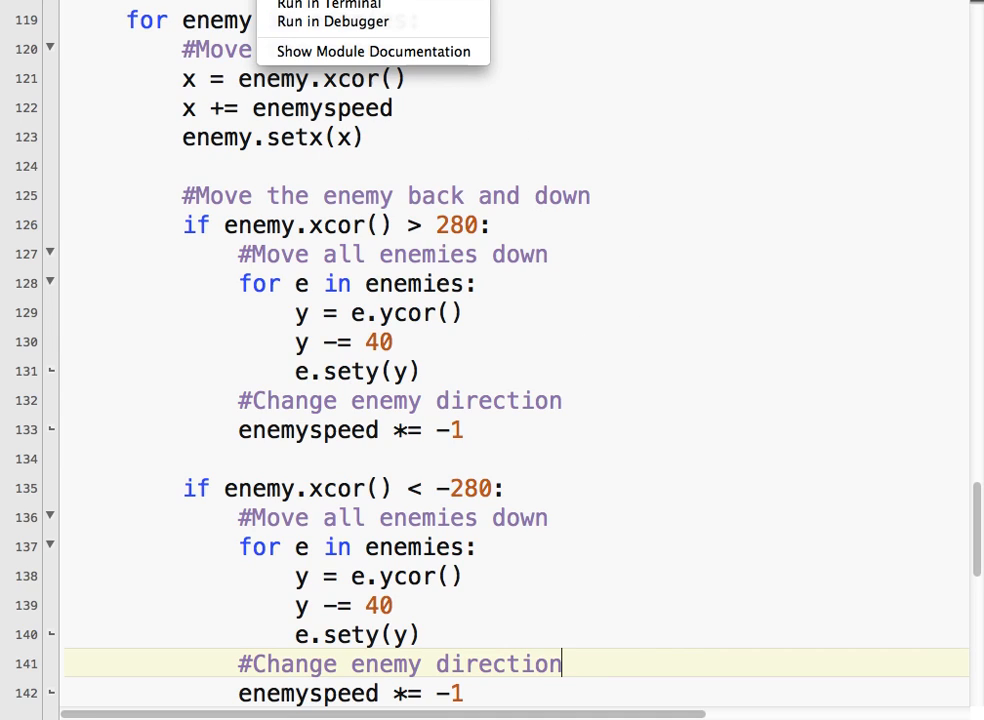
Run the commented script in Terminal via the #! menu
click(330, 4)
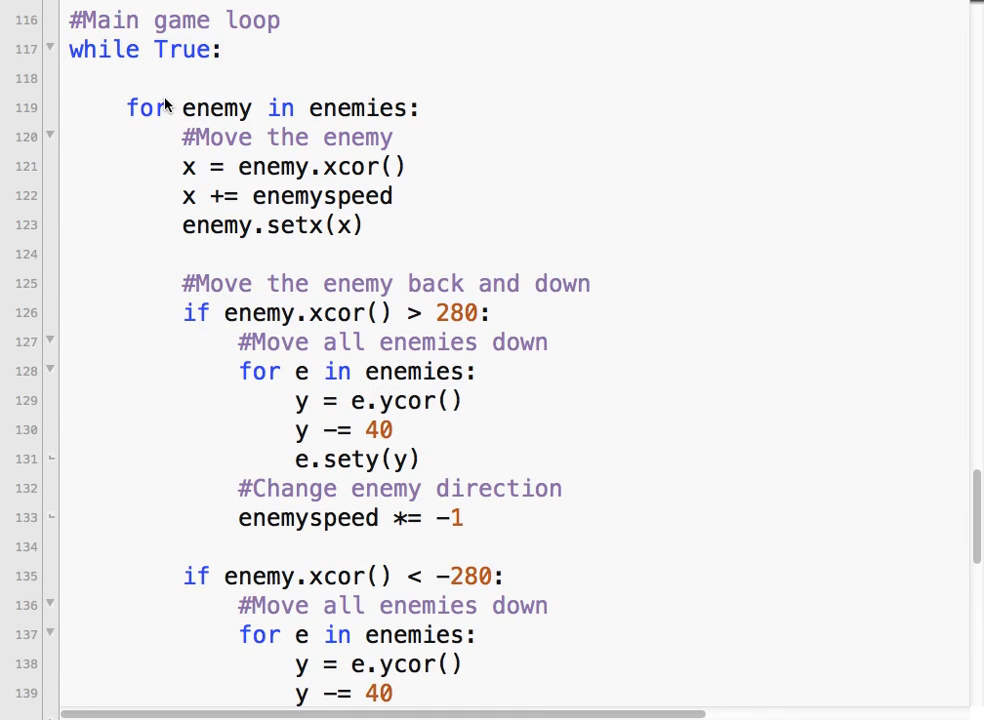
mouse_move(126, 658)
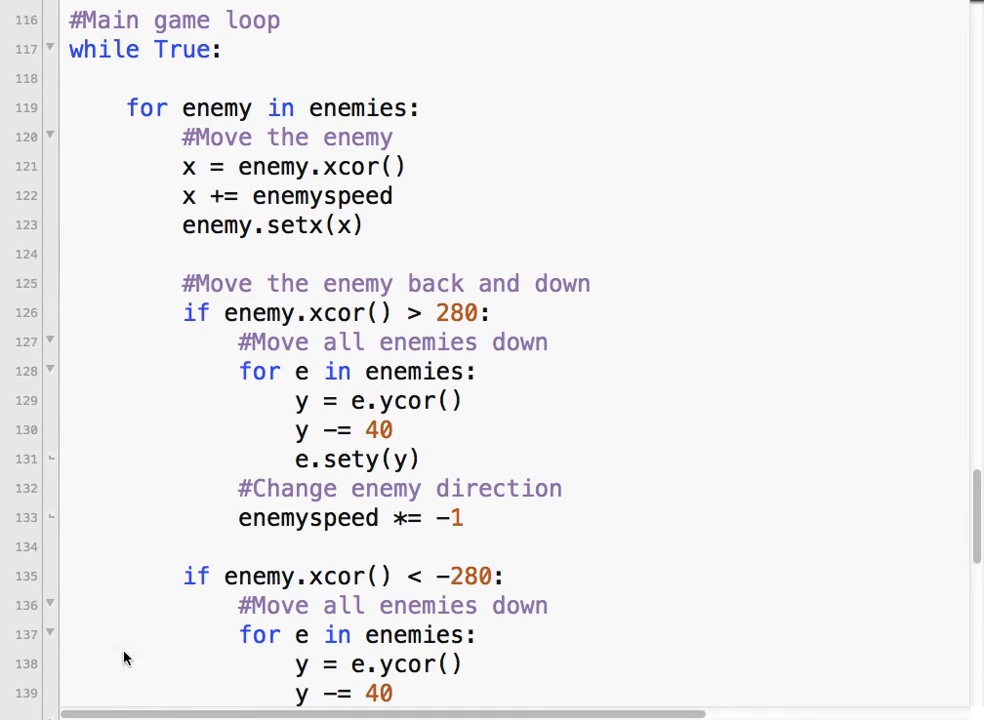
mouse_move(210, 458)
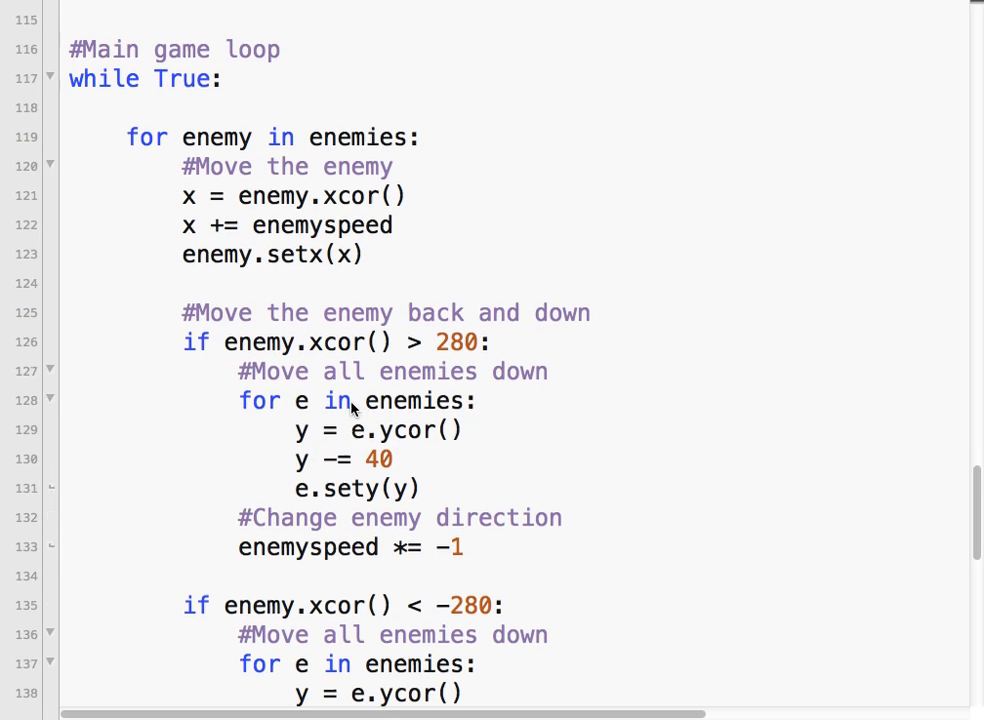
scroll(down, 3)
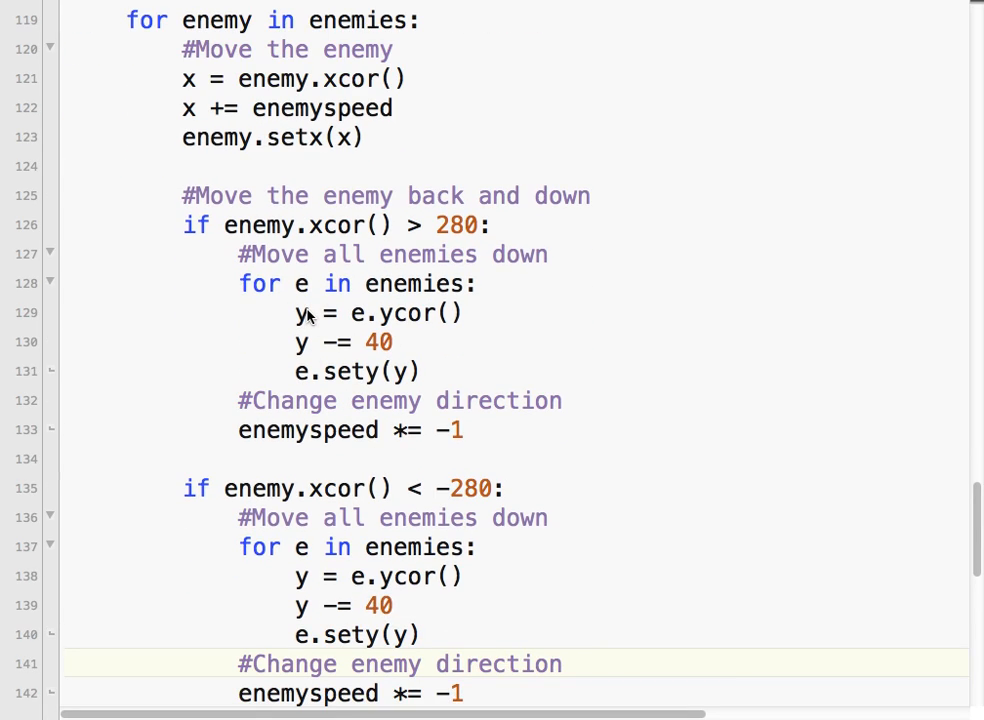
mouse_move(308, 294)
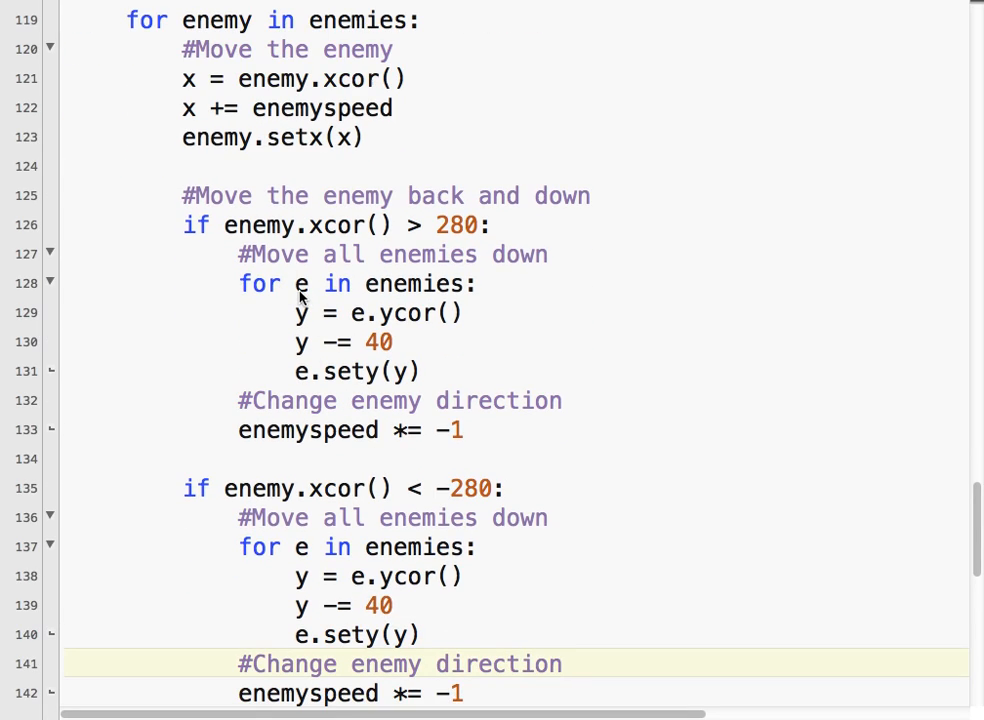